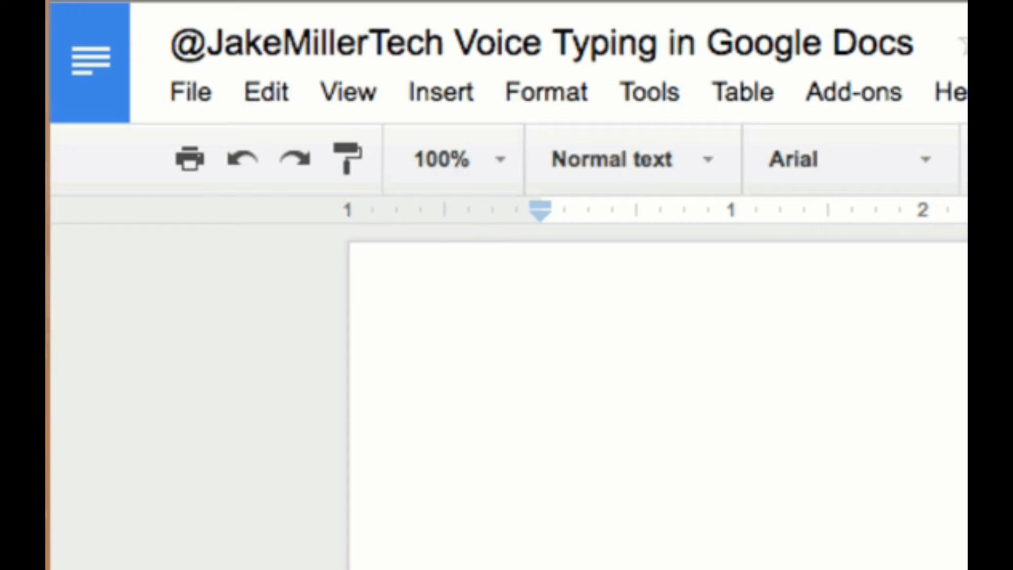
# Turn on Voice typing from the Tools menu and start the microphone listening.
pyautogui.click(642, 90)
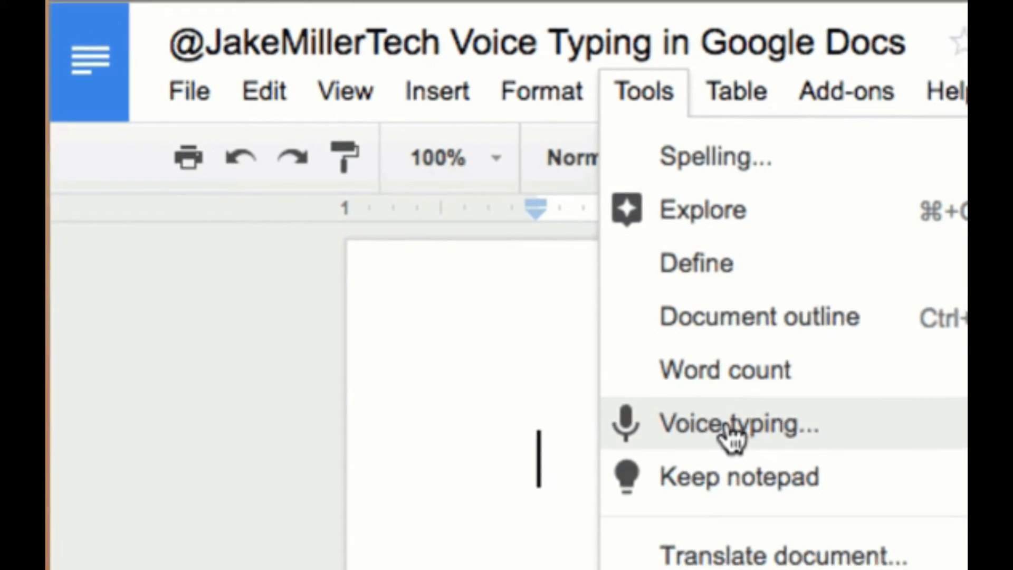
pyautogui.click(736, 423)
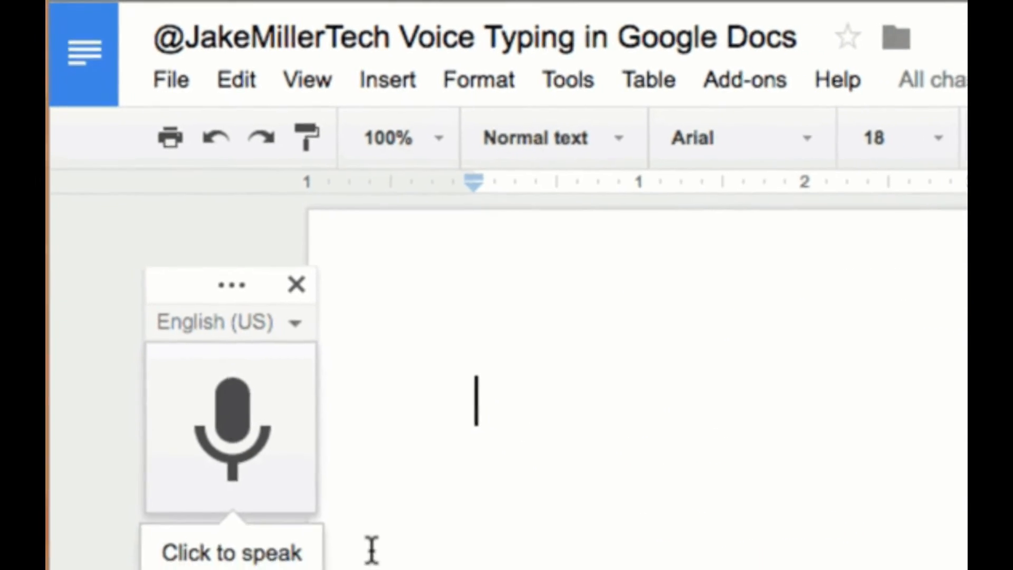
pyautogui.click(230, 426)
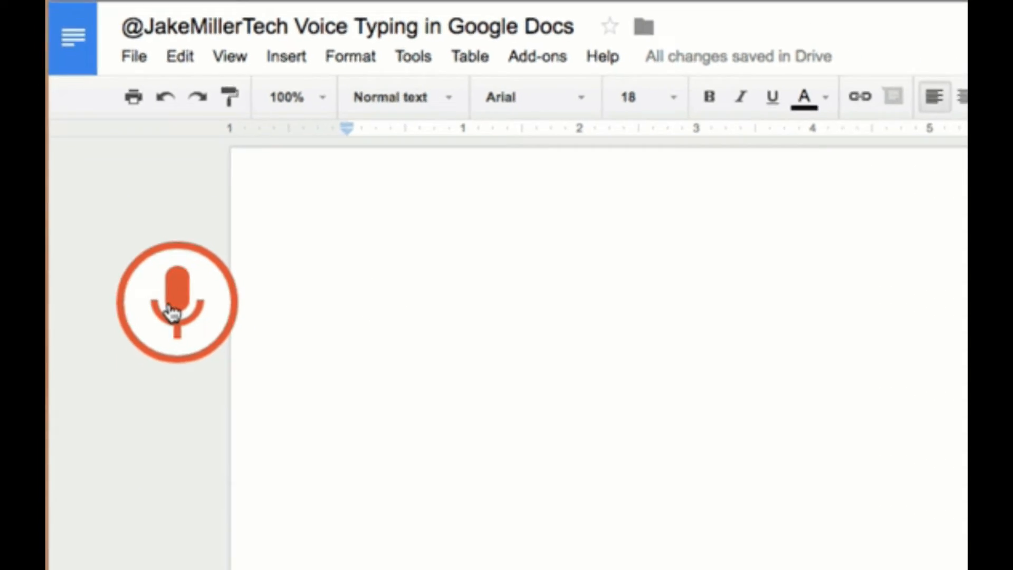
# Dictate sentences about voice typing in Google Docs into the document.
pyautogui.click(175, 302)
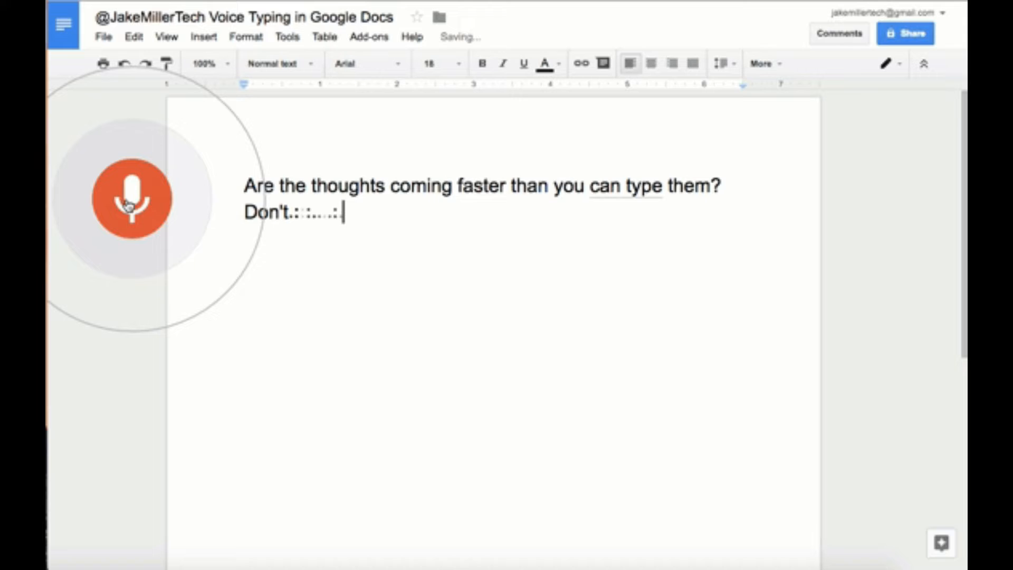
pyautogui.write('forget about voice typing in Google Docs.')
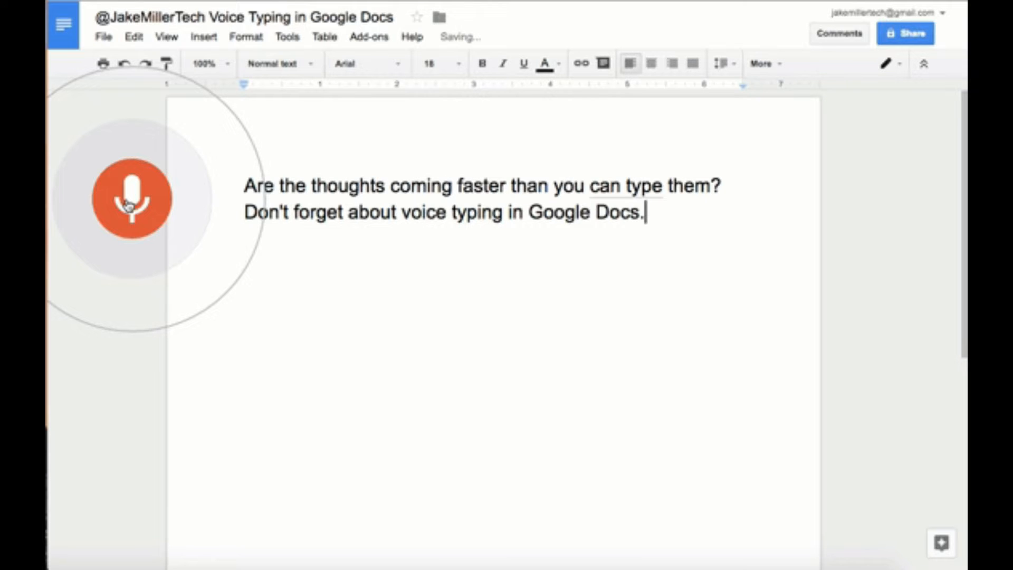
pyautogui.write('Get your thoughts on your document and then')
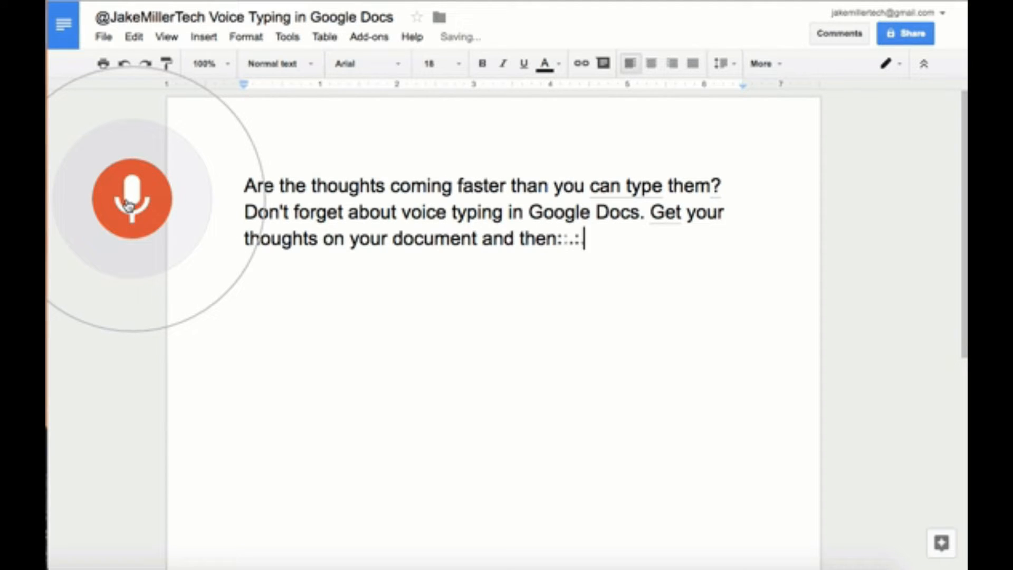
pyautogui.write('go back')
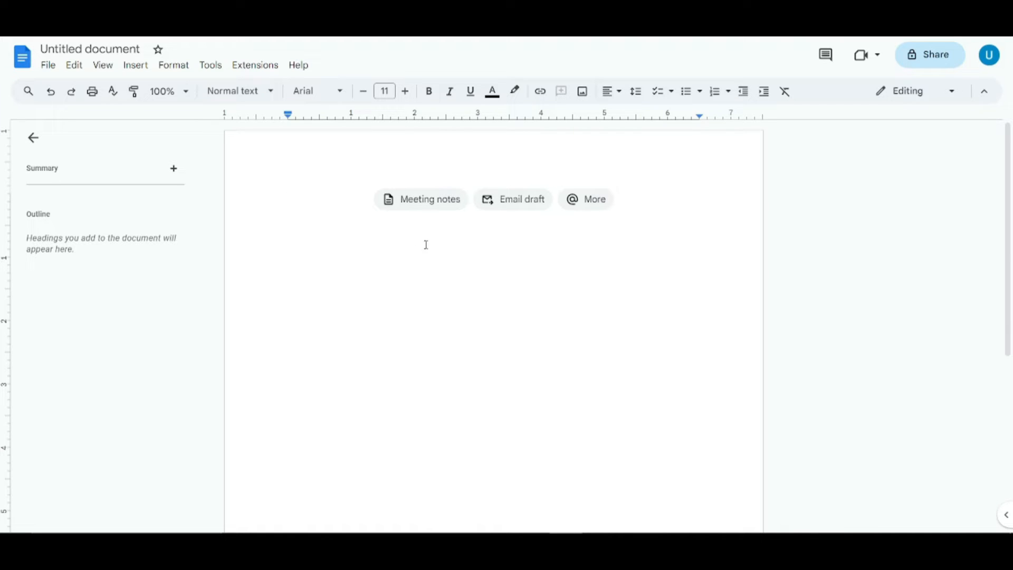
pyautogui.moveTo(207, 77)
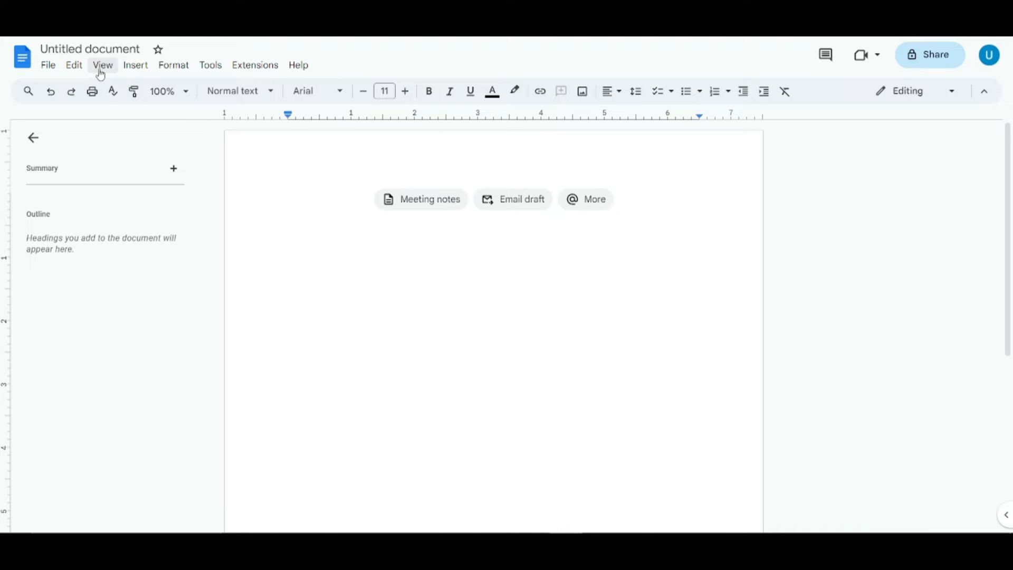
pyautogui.moveTo(298, 64)
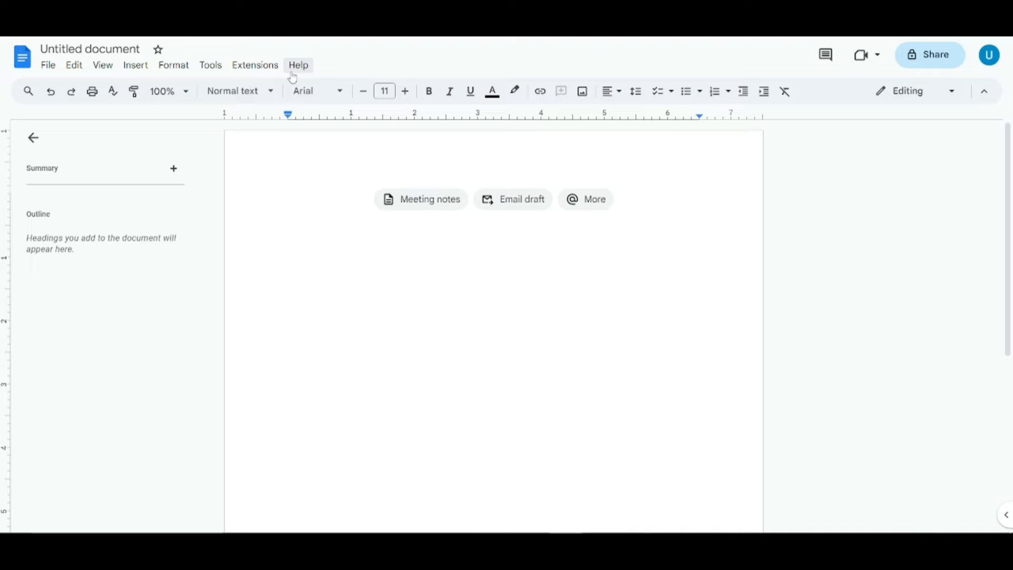
# Enable Voice typing from the Tools menu for the blank untitled document.
pyautogui.click(210, 65)
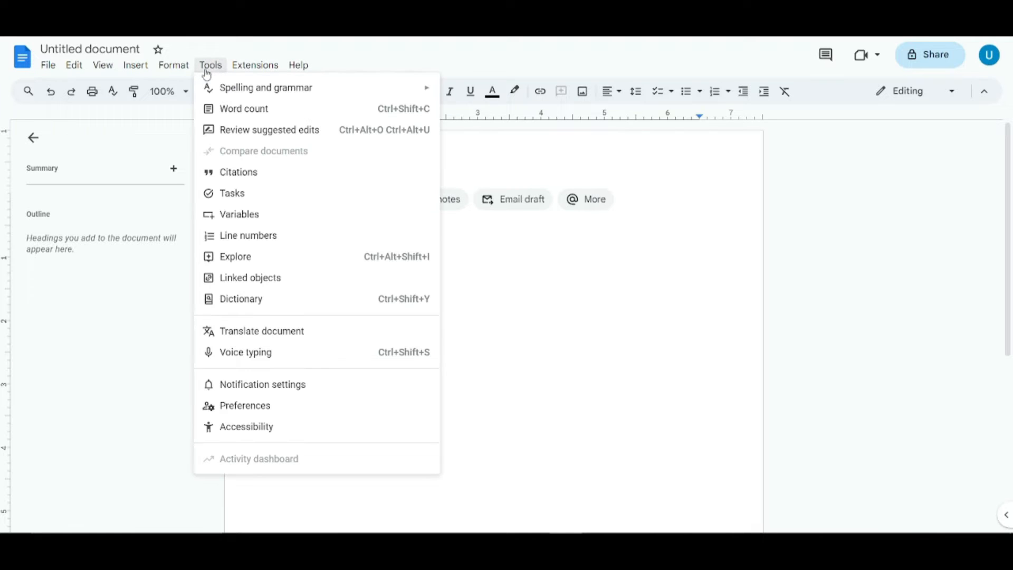
pyautogui.moveTo(245, 352)
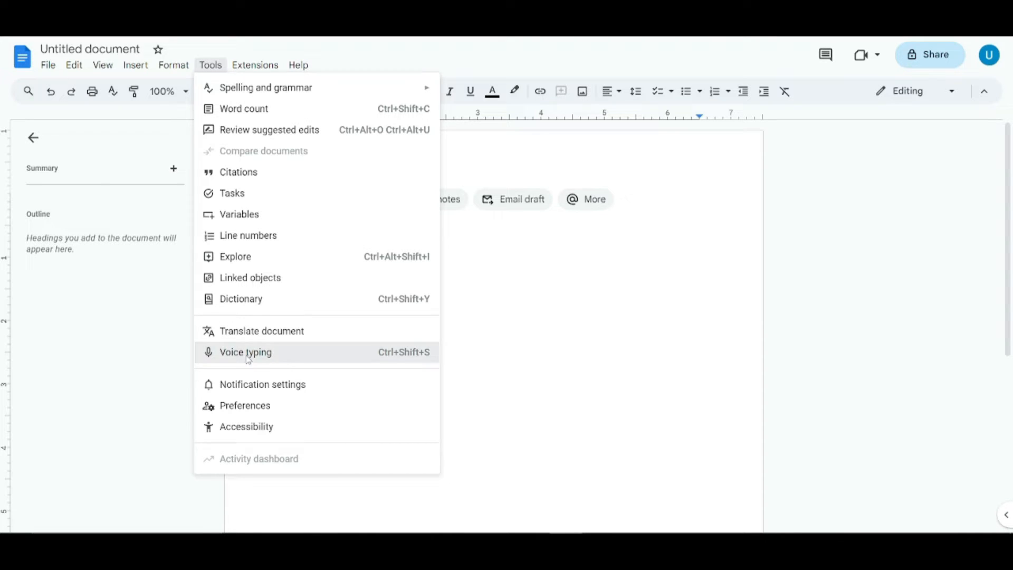
pyautogui.click(245, 352)
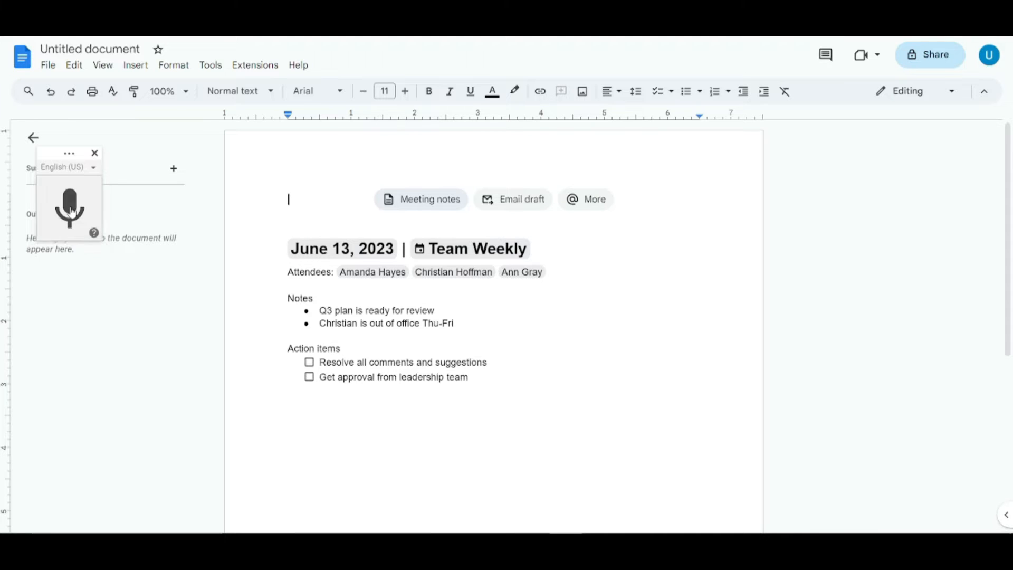
# Dictate the 'everyone welcome back' paragraph ending 'use voice typing in Microsoft word'.
pyautogui.click(70, 208)
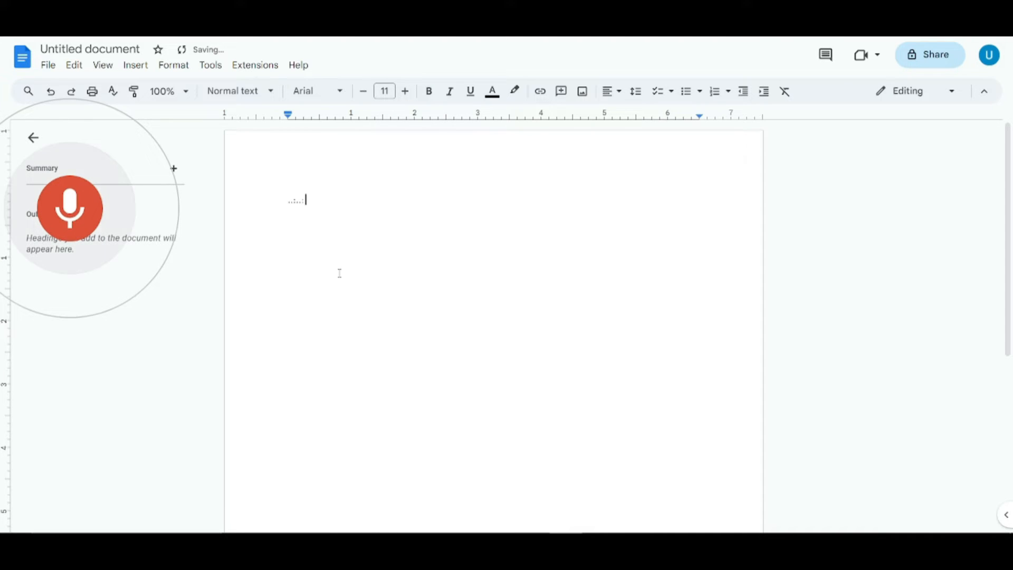
pyautogui.write('And as soon as I will start')
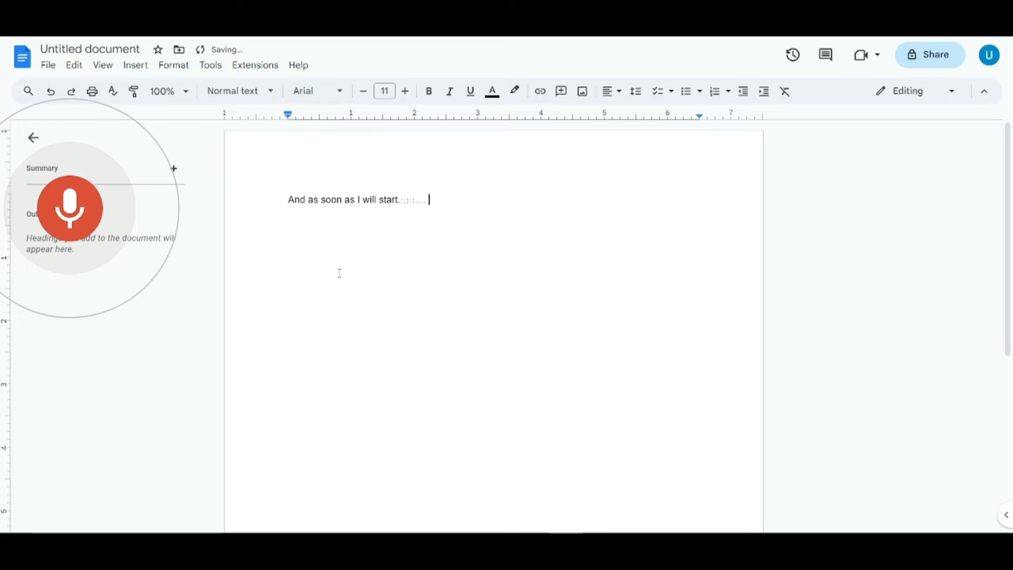
pyautogui.write("talking so let's say I say")
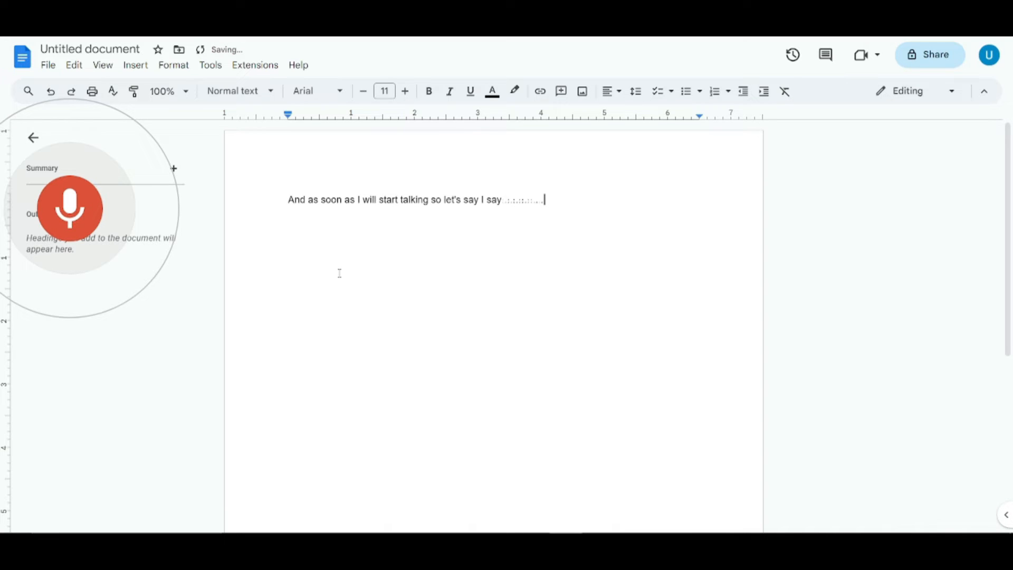
pyautogui.write('everyone welcome back to our channel so this video I am going to be showing you how you can you know')
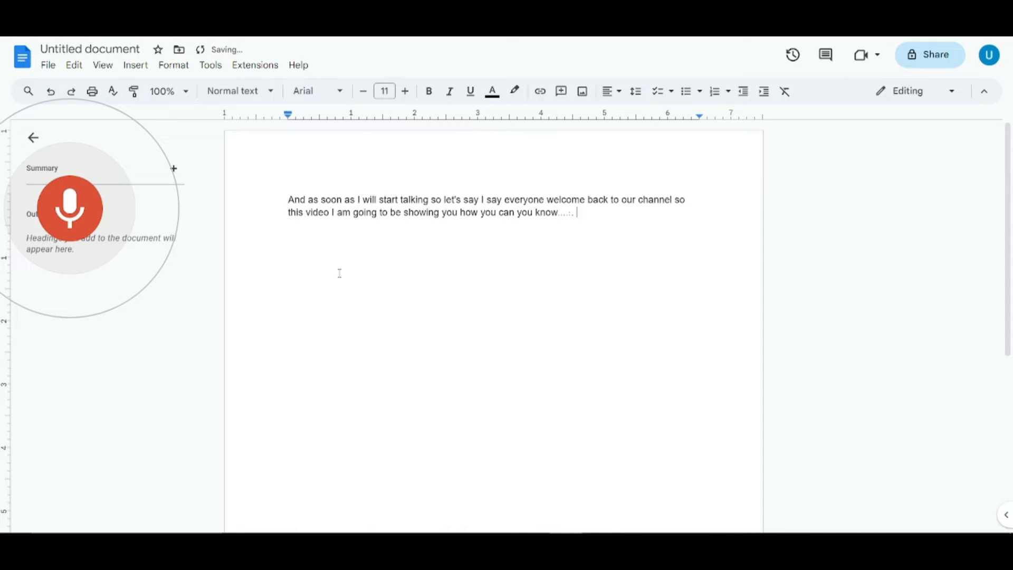
pyautogui.write('use voice typing in Microsoft word and Google dogs okay')
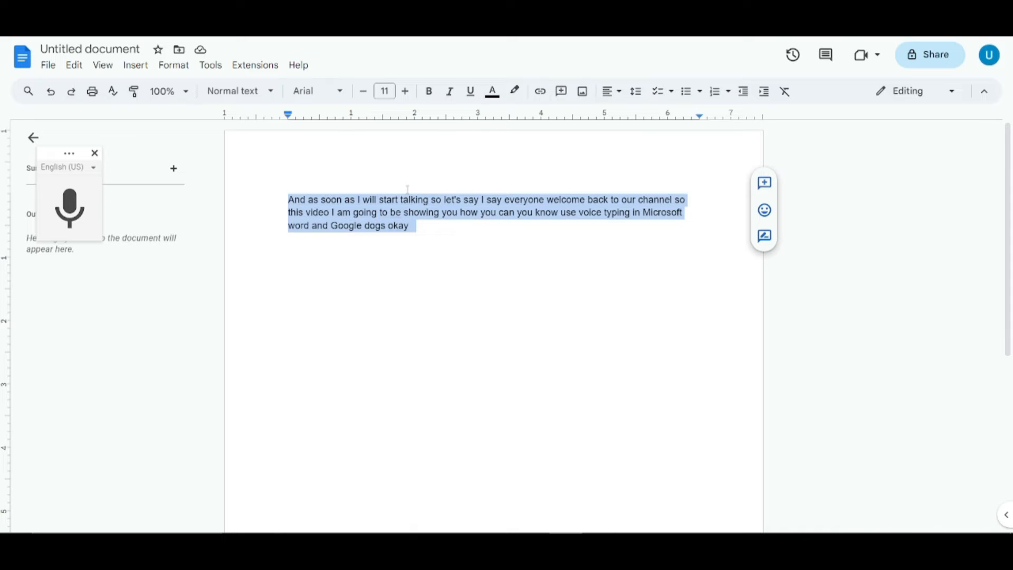
pyautogui.moveTo(979, 461)
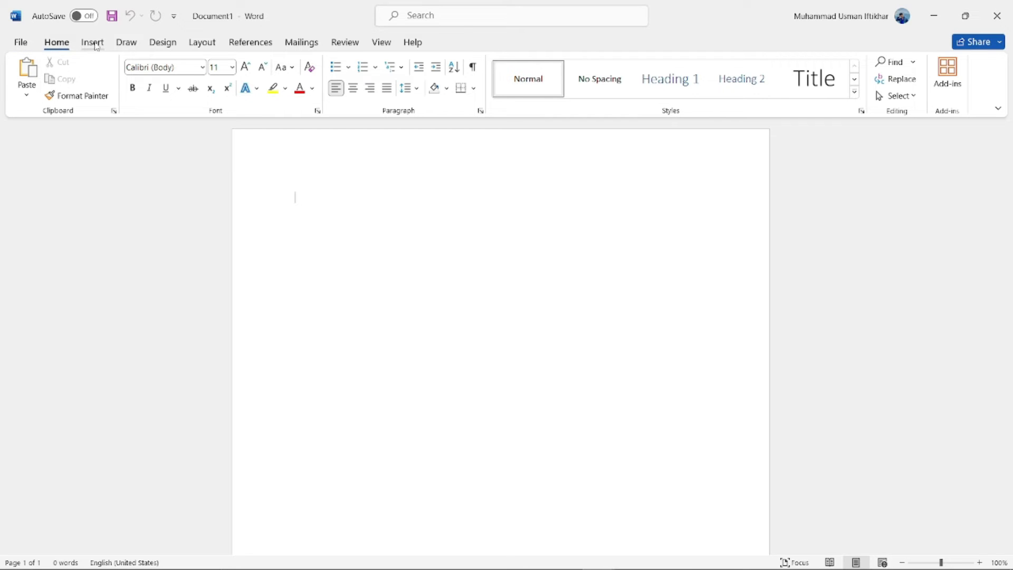
# Browse the View, Mailings, References, Draw and Insert ribbon tabs in blank Word.
pyautogui.click(380, 42)
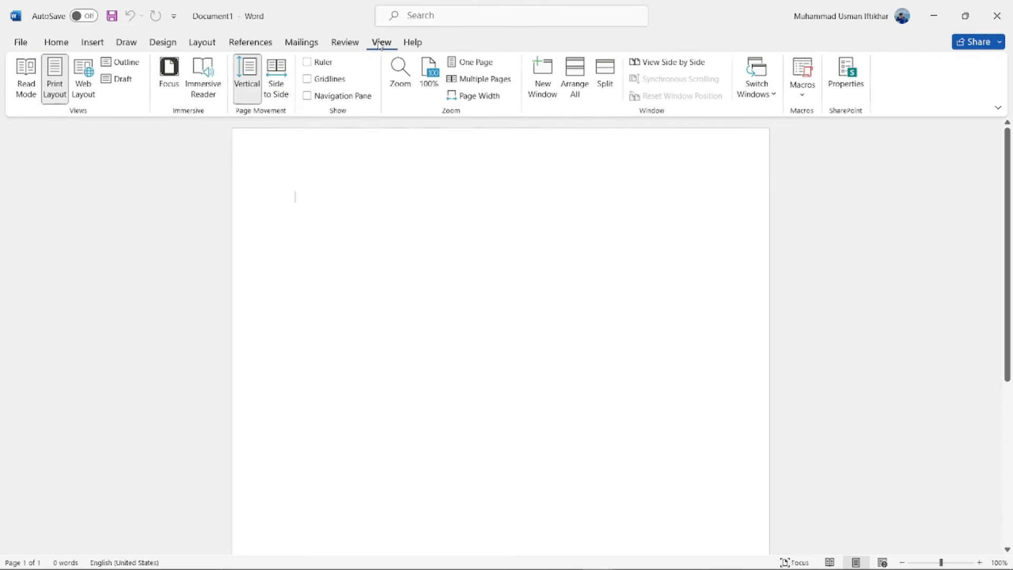
pyautogui.click(301, 42)
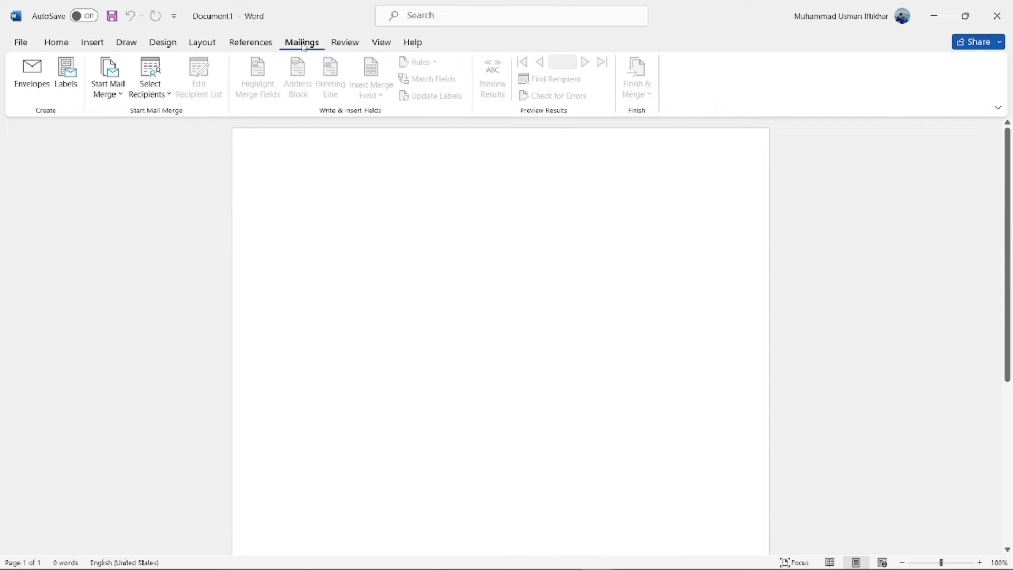
pyautogui.click(294, 197)
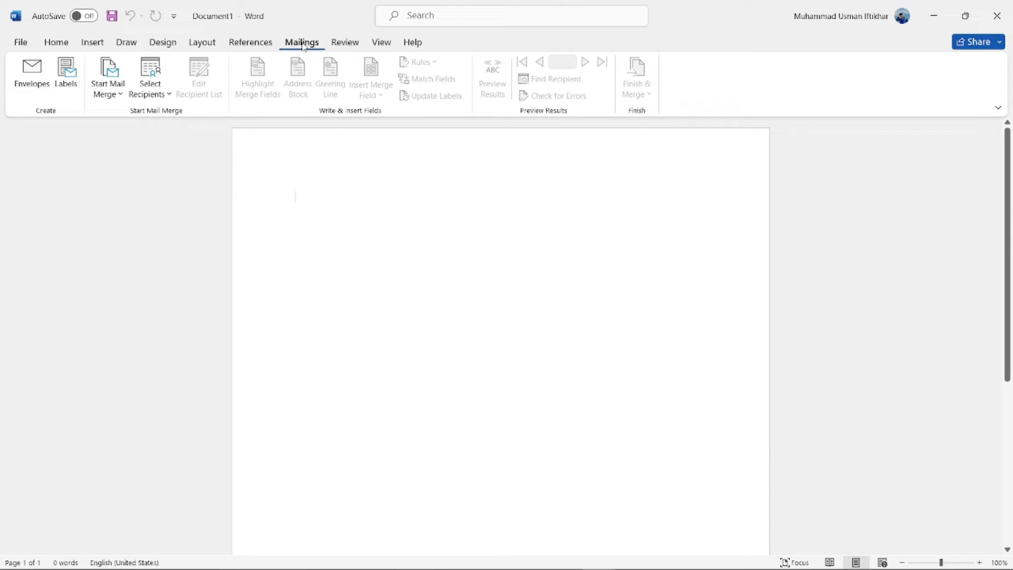
pyautogui.click(250, 42)
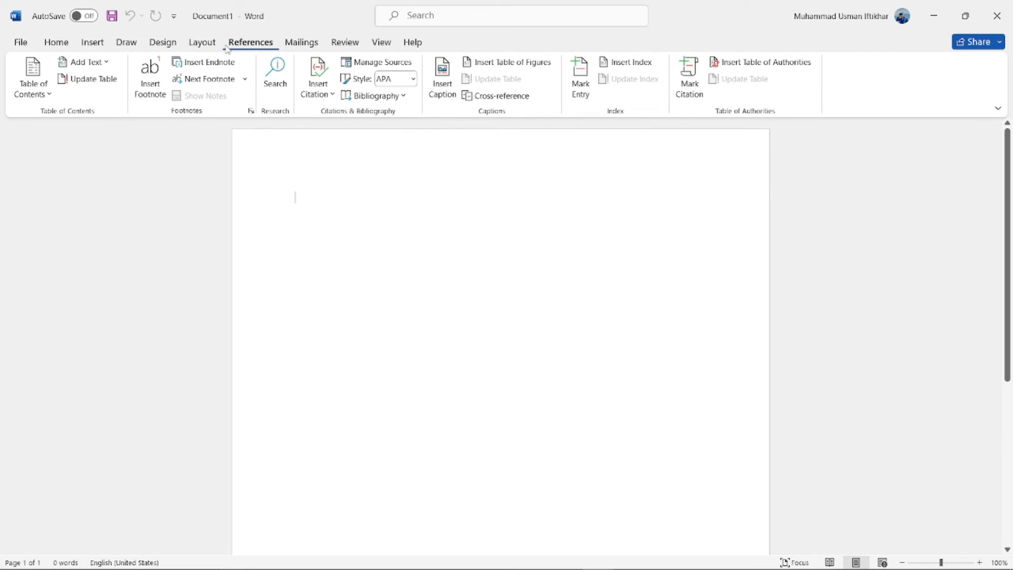
pyautogui.click(126, 42)
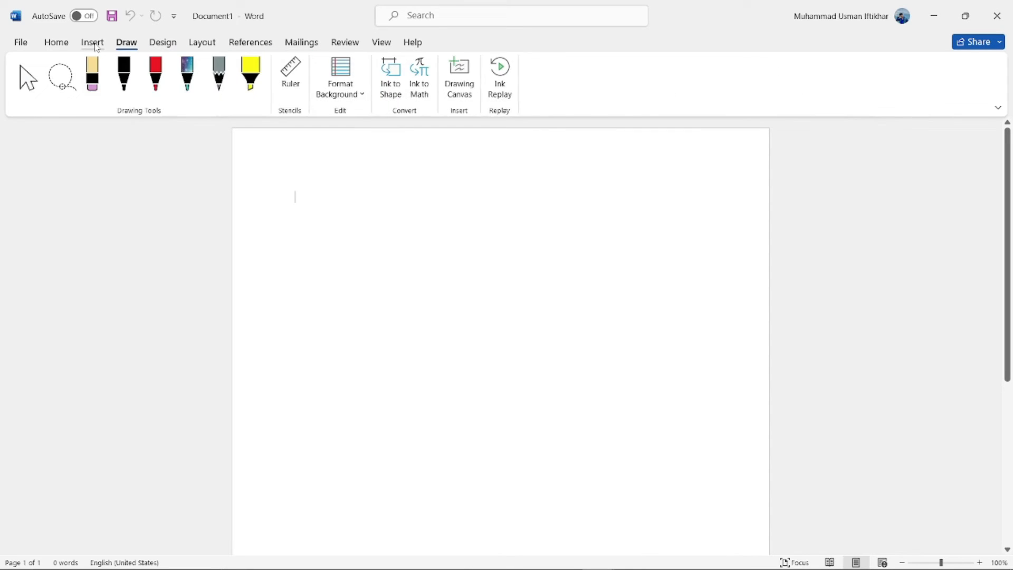
pyautogui.click(92, 42)
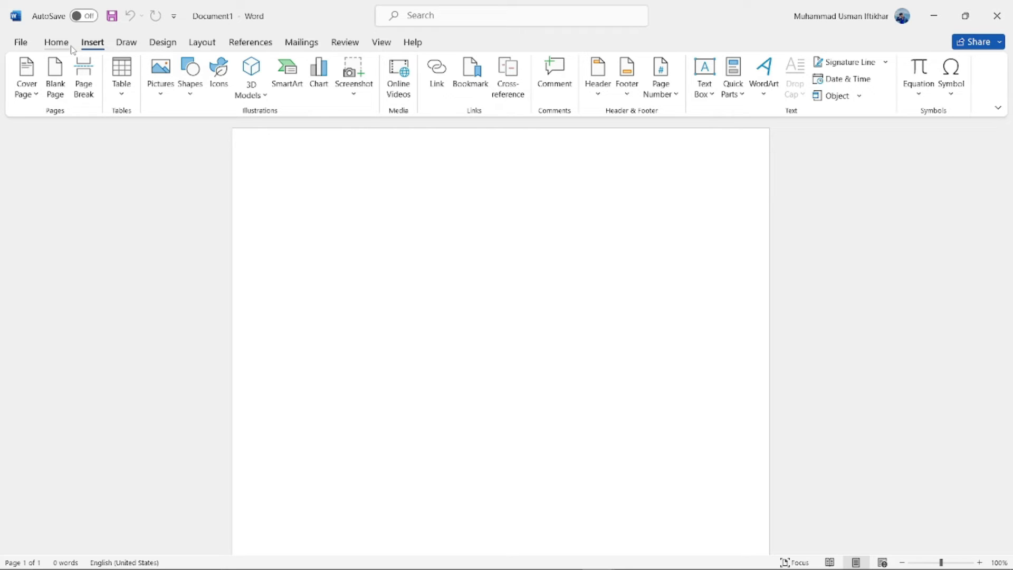
pyautogui.moveTo(116, 35)
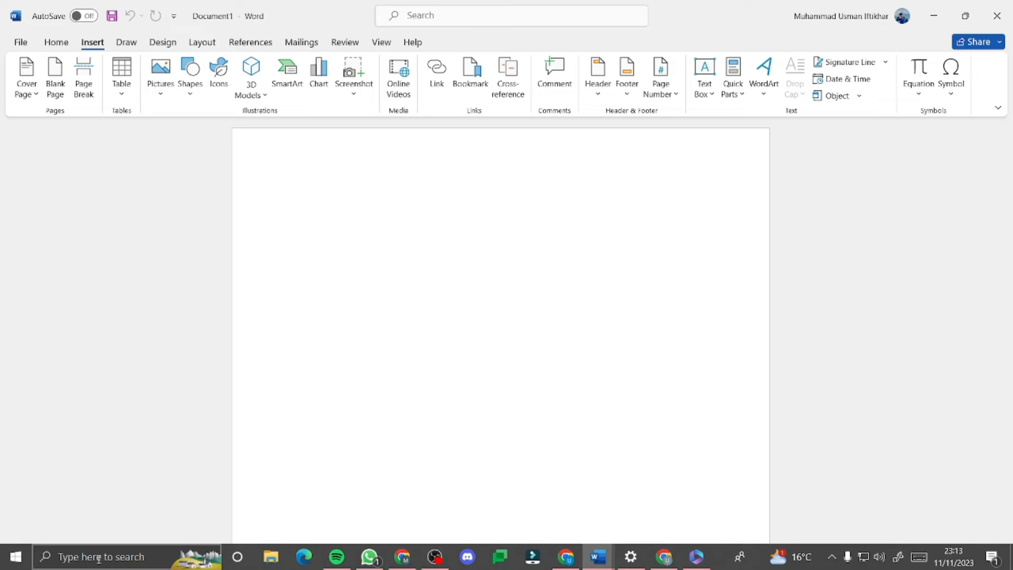
# Search Windows for 'spee' and launch Windows Speech Recognition.
pyautogui.click(97, 556)
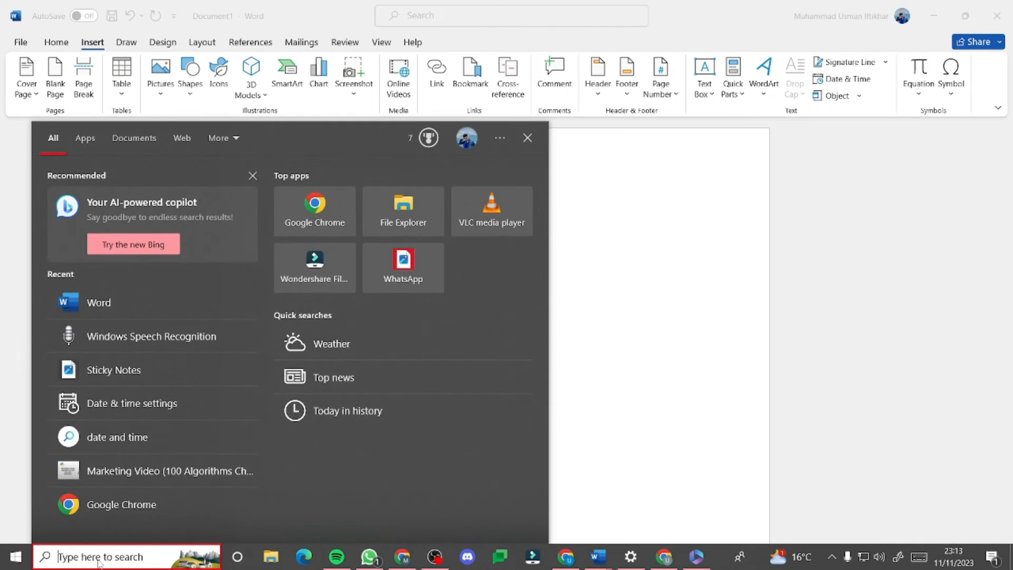
pyautogui.write('speer')
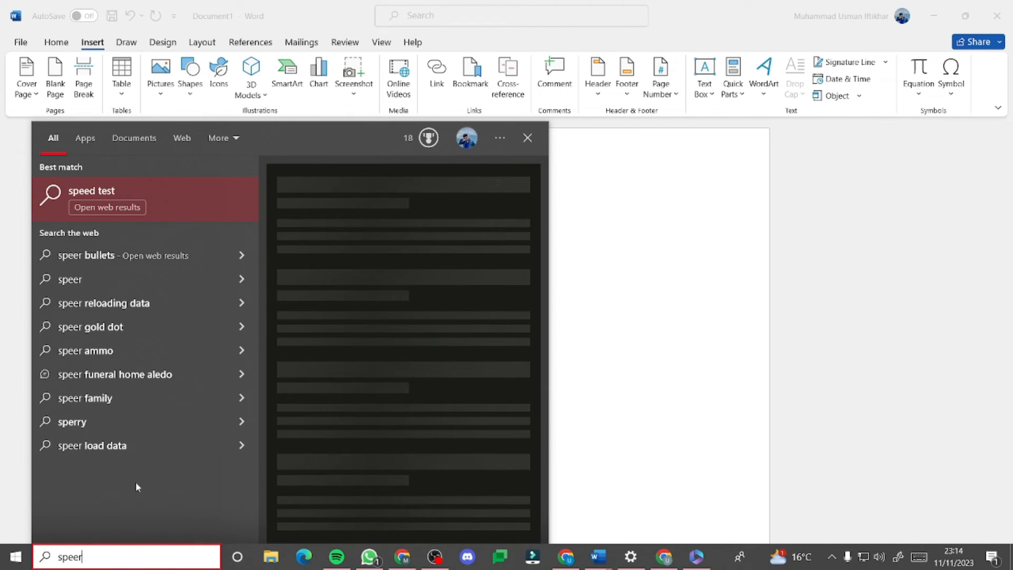
pyautogui.press('Backspace')
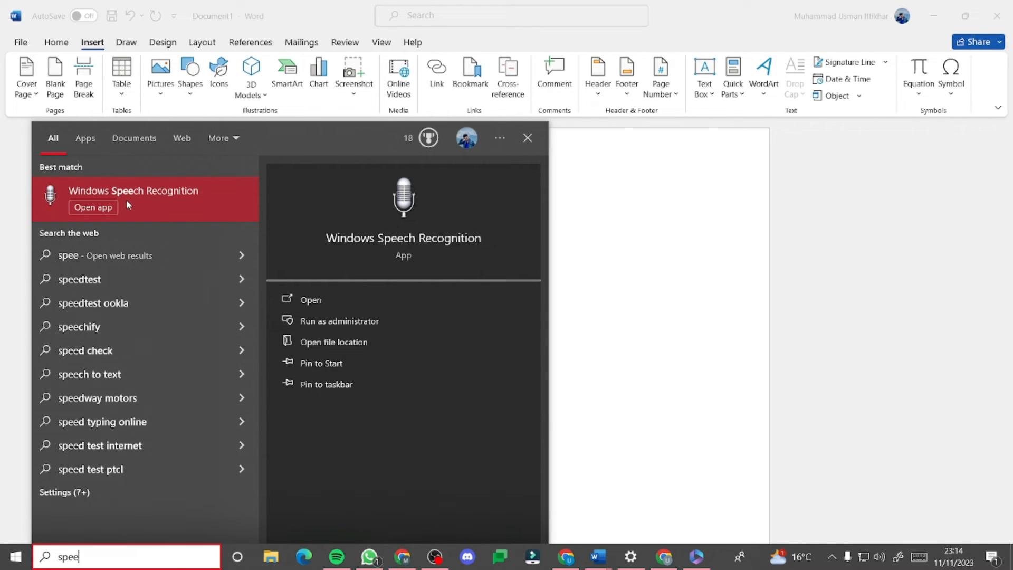
pyautogui.click(92, 207)
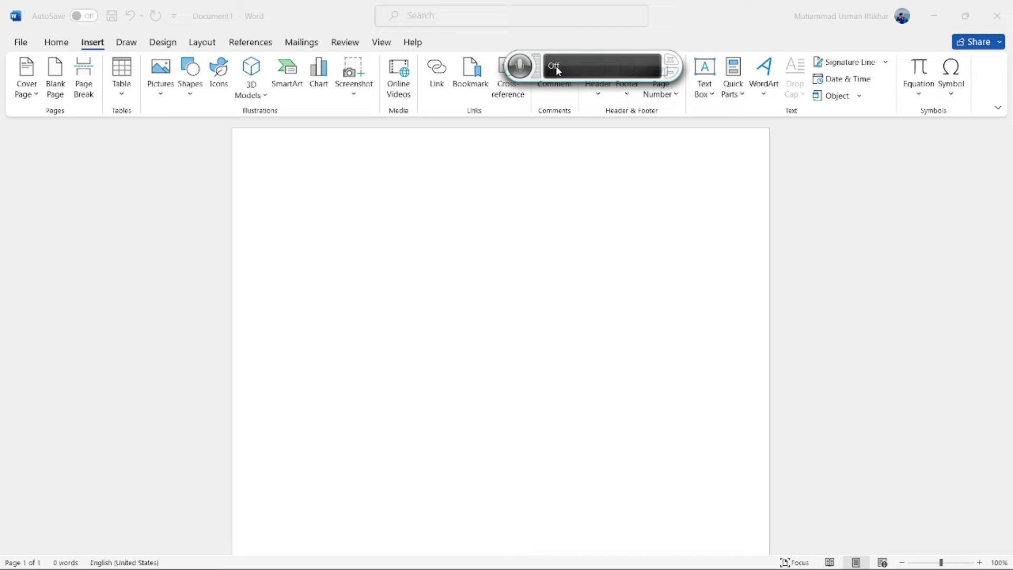
pyautogui.moveTo(518, 68)
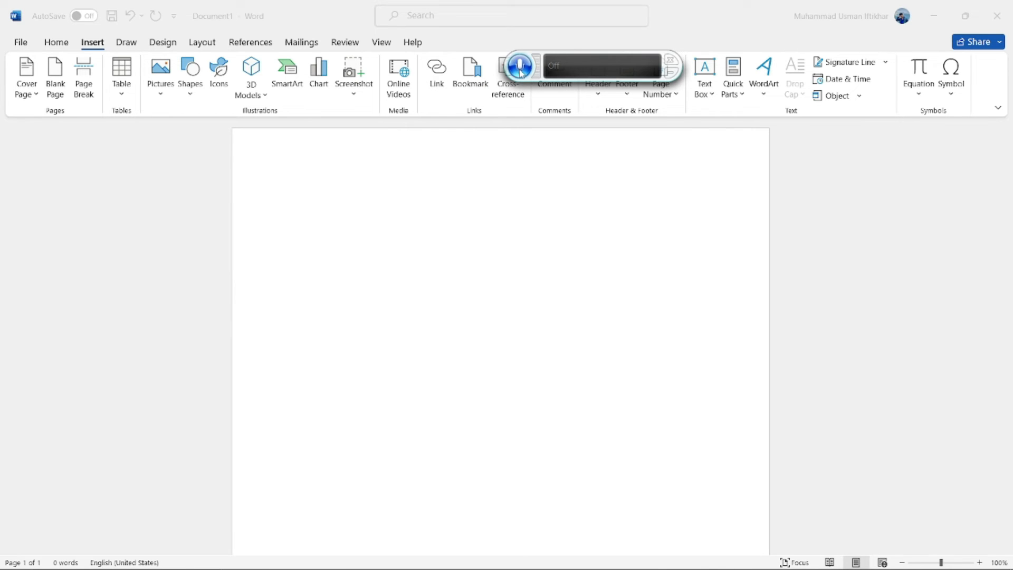
# Turn listening on, dictate the voice-typing paragraph into Word, then turn listening off.
pyautogui.click(518, 67)
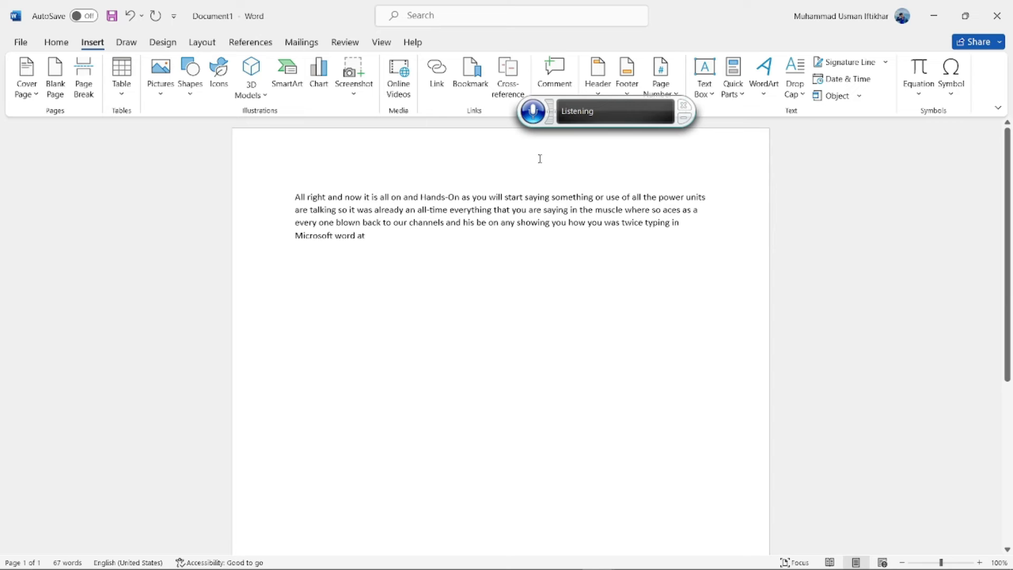
pyautogui.click(532, 111)
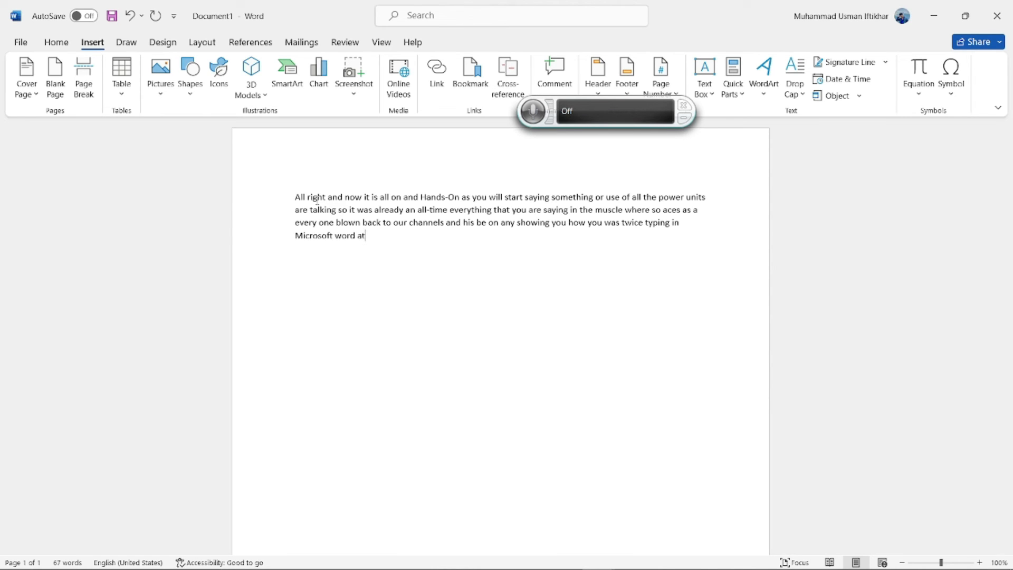
# Select the entire 67-word dictated paragraph in the Word document.
pyautogui.moveTo(296, 196); pyautogui.dragTo(363, 235)
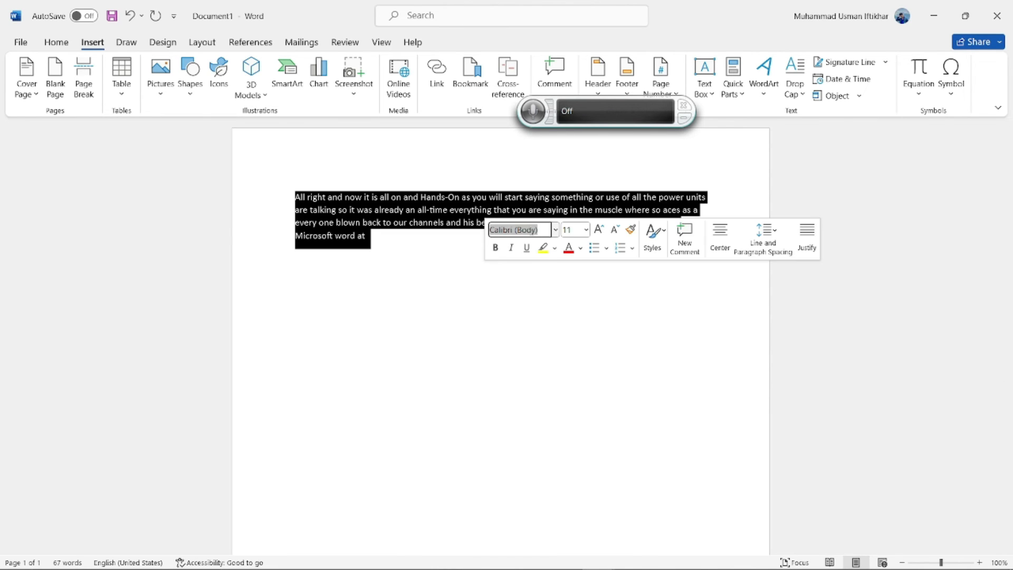